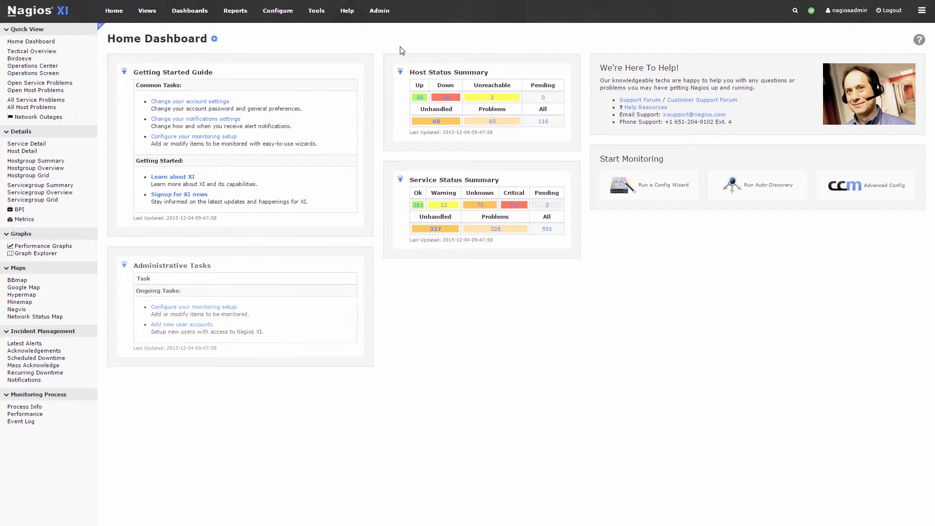
Go to Admin and bring up the LDAP/AD Integration page listing the 192.168.5.250 server.
left_click(379, 11)
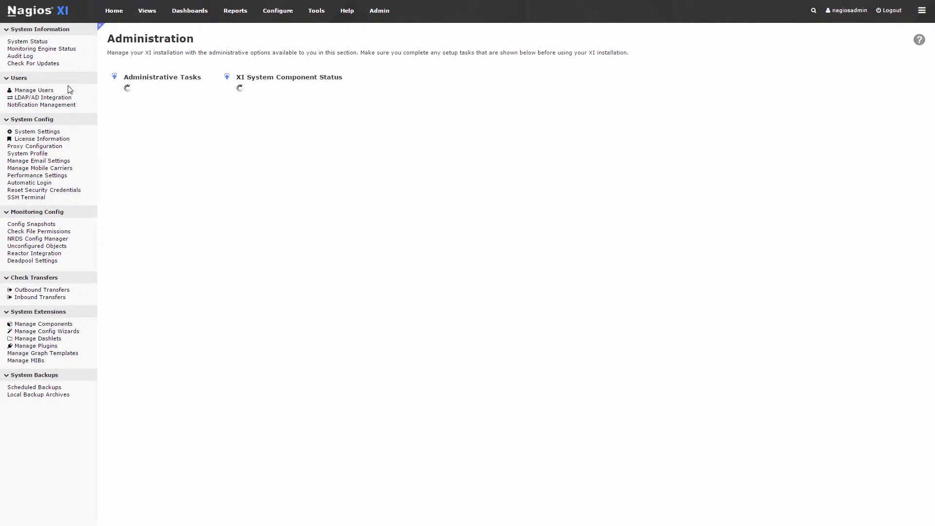
left_click(42, 98)
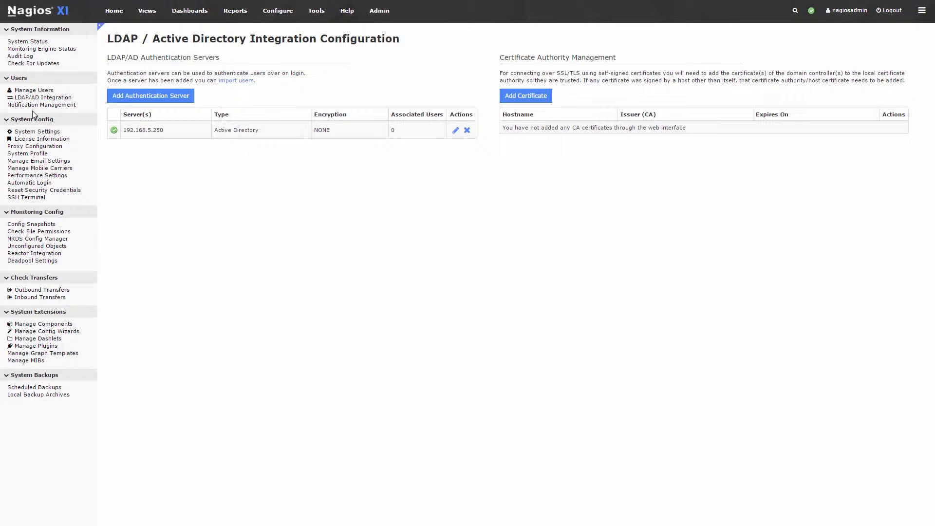
mouse_move(435, 93)
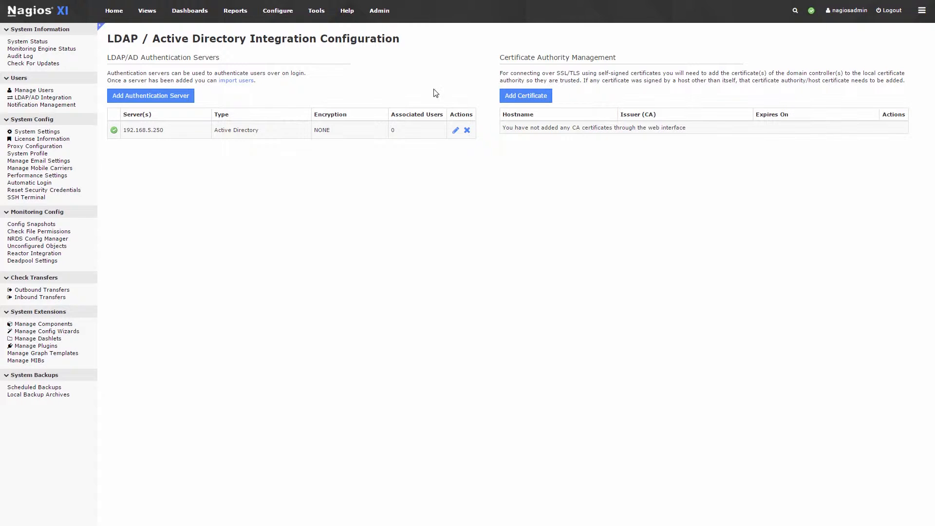
mouse_move(295, 184)
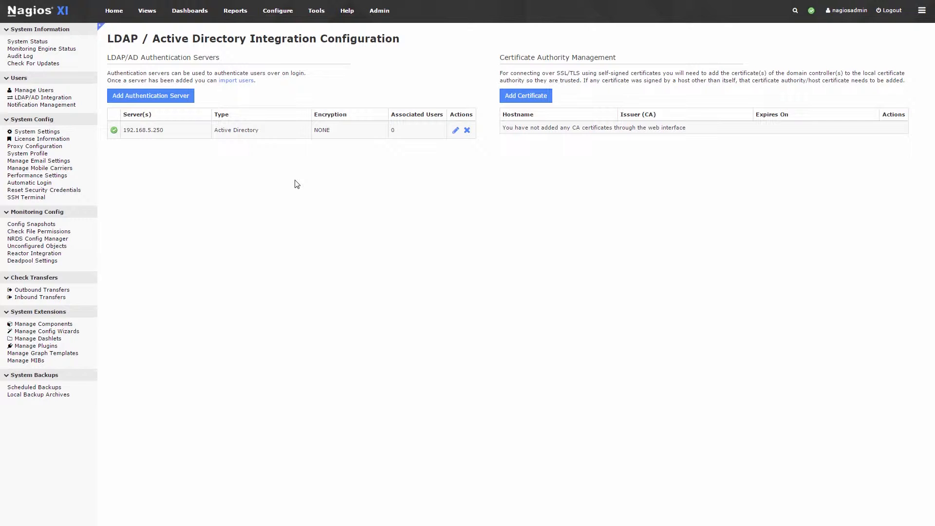
Start a new authentication server set to Active Directory and review the security options.
left_click(151, 96)
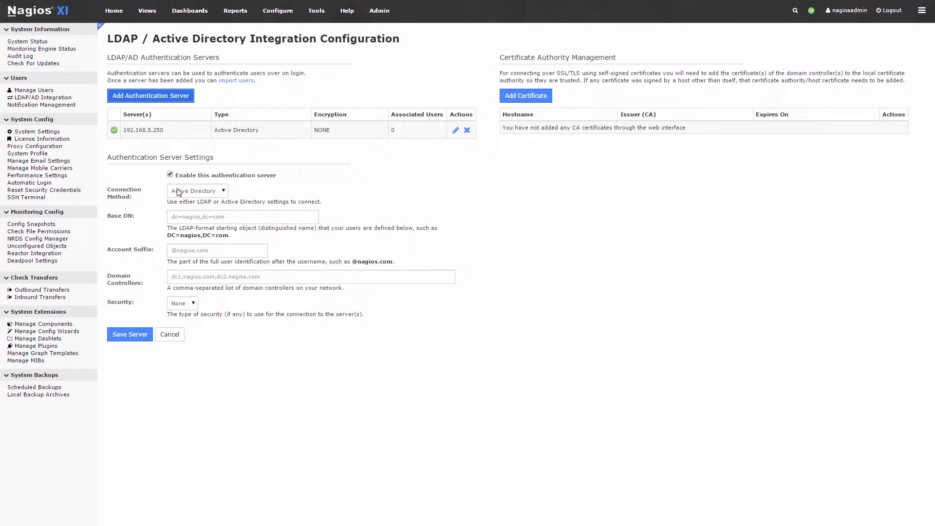
left_click(197, 190)
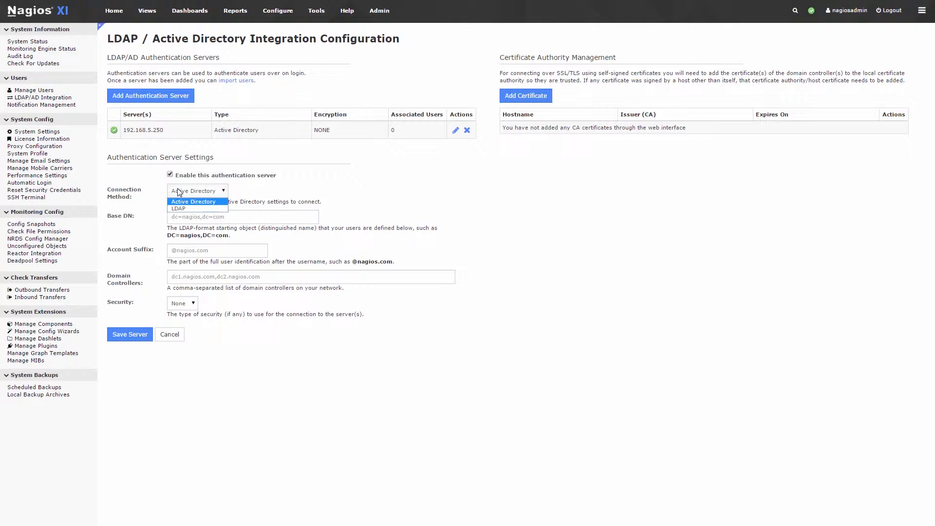
left_click(194, 201)
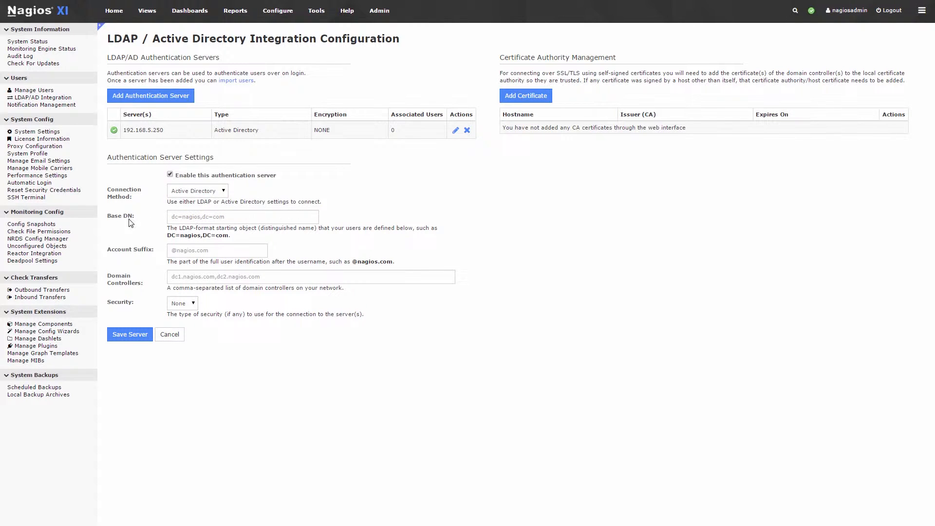
mouse_move(141, 246)
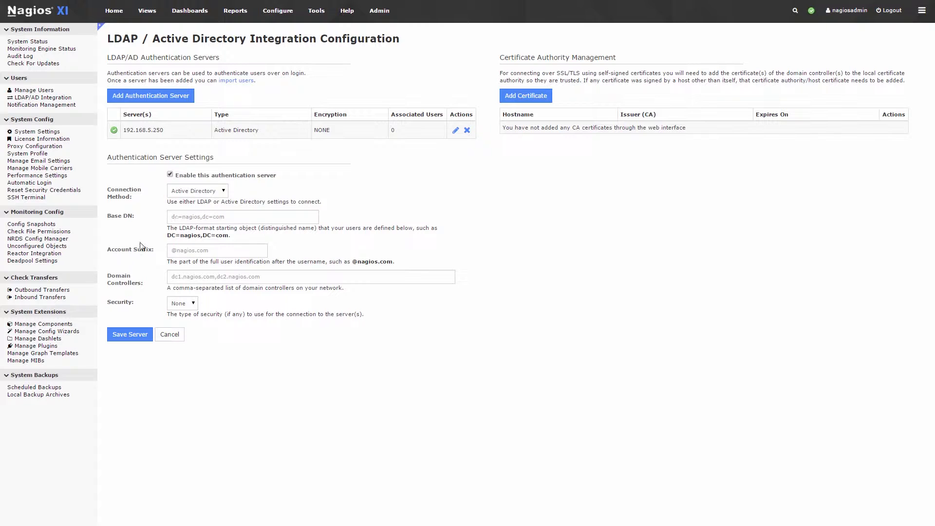
mouse_move(137, 279)
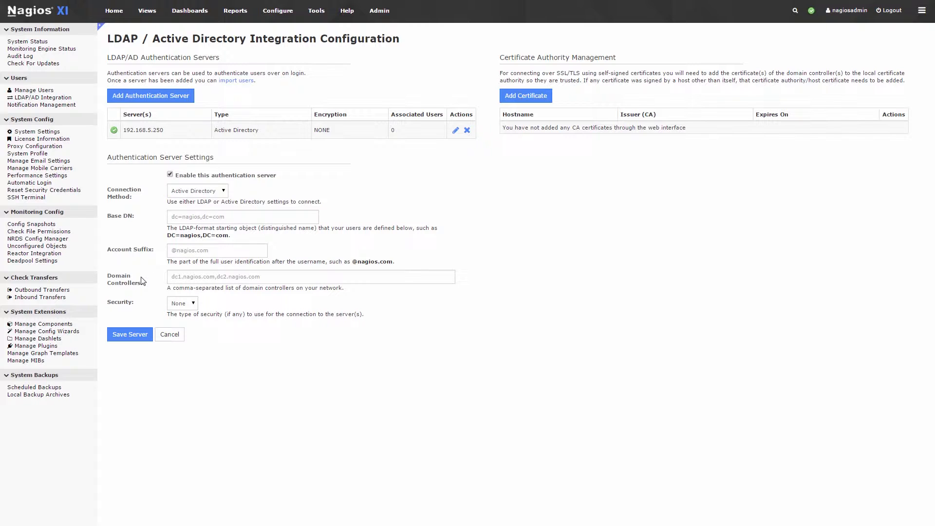
left_click(182, 303)
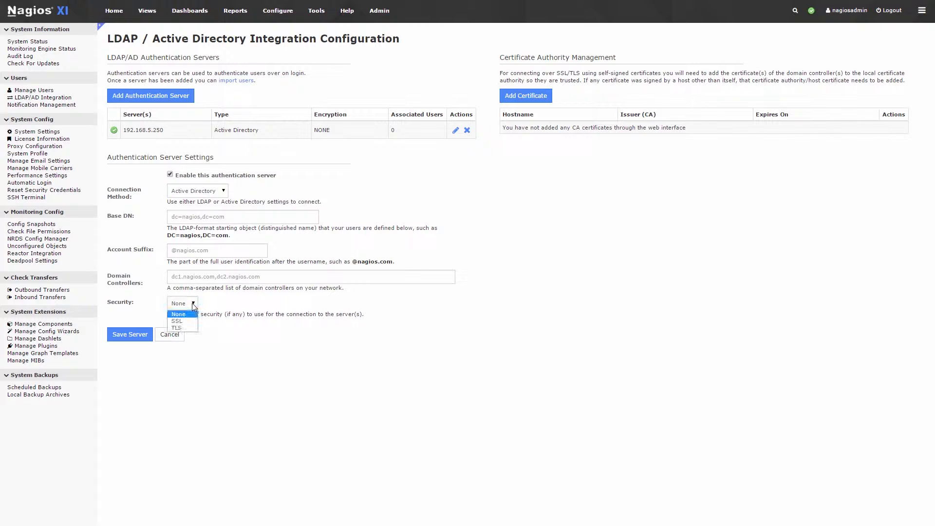
mouse_move(176, 327)
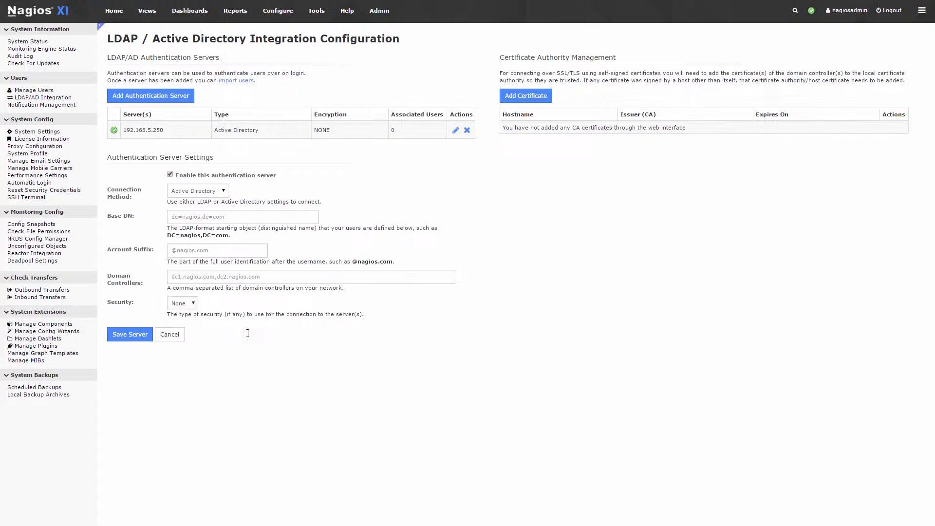
mouse_move(414, 209)
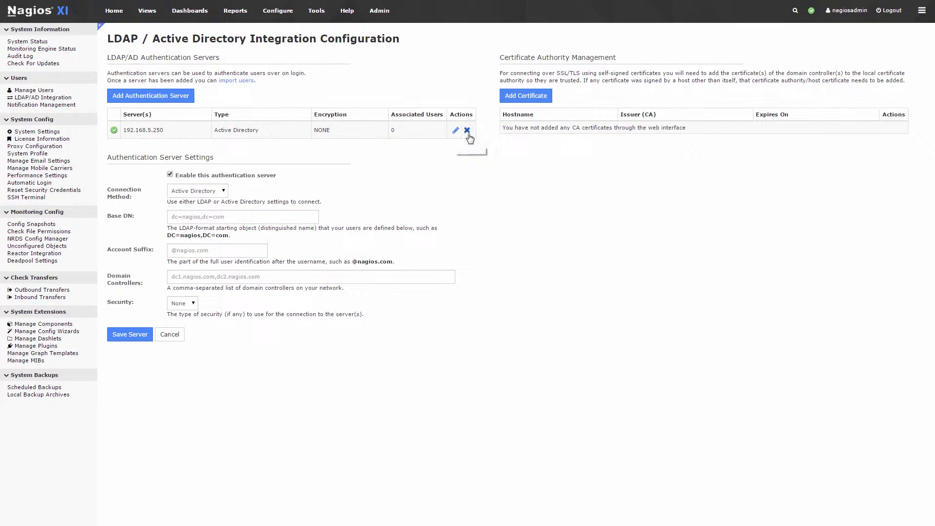
mouse_move(455, 130)
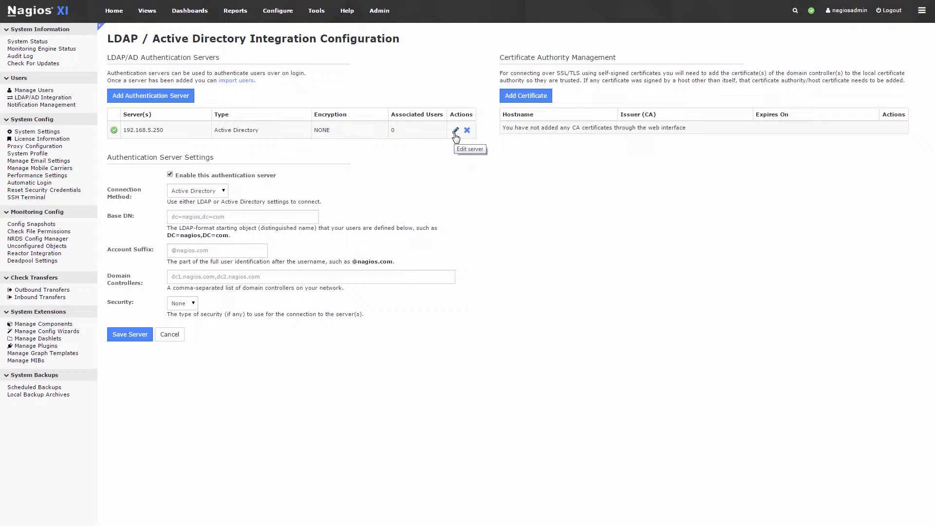
Edit the 192.168.5.250 server to load its base DN DC=not-nagios,DC=local settings.
left_click(455, 131)
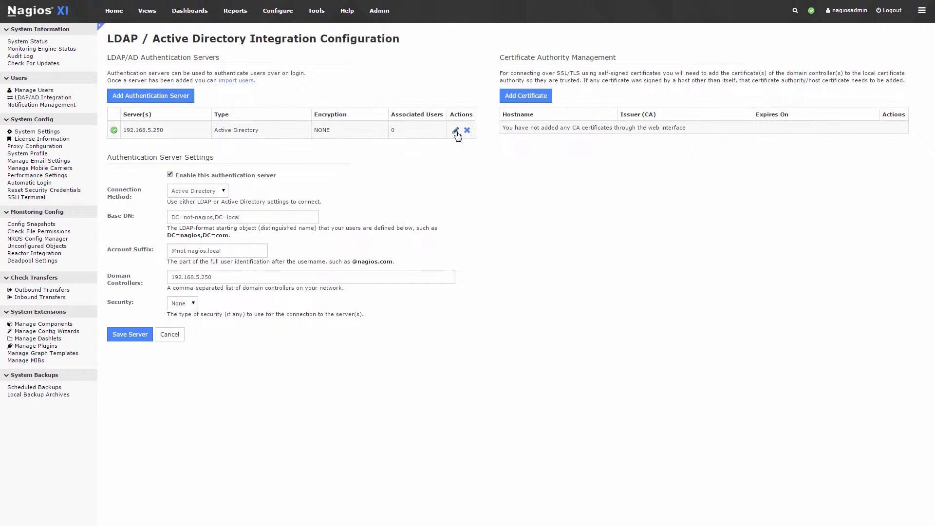
mouse_move(301, 372)
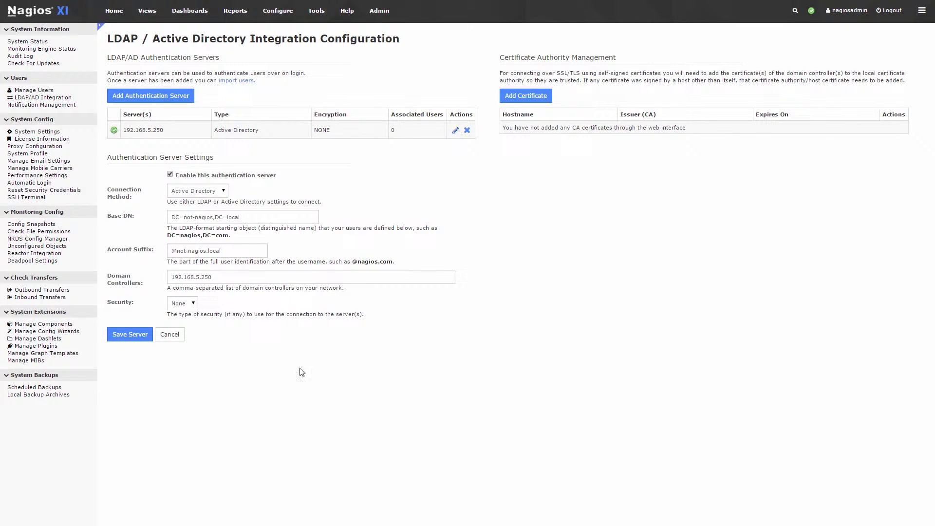
mouse_move(130, 334)
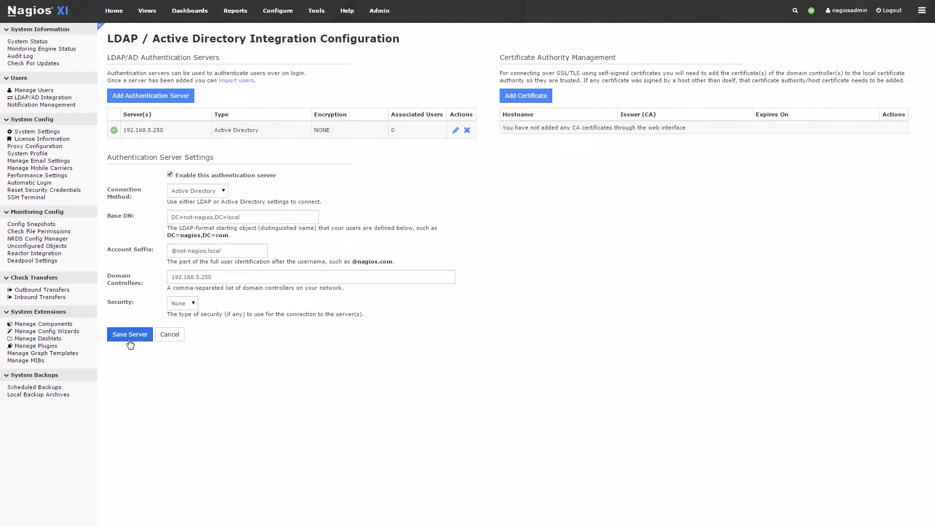
mouse_move(520, 109)
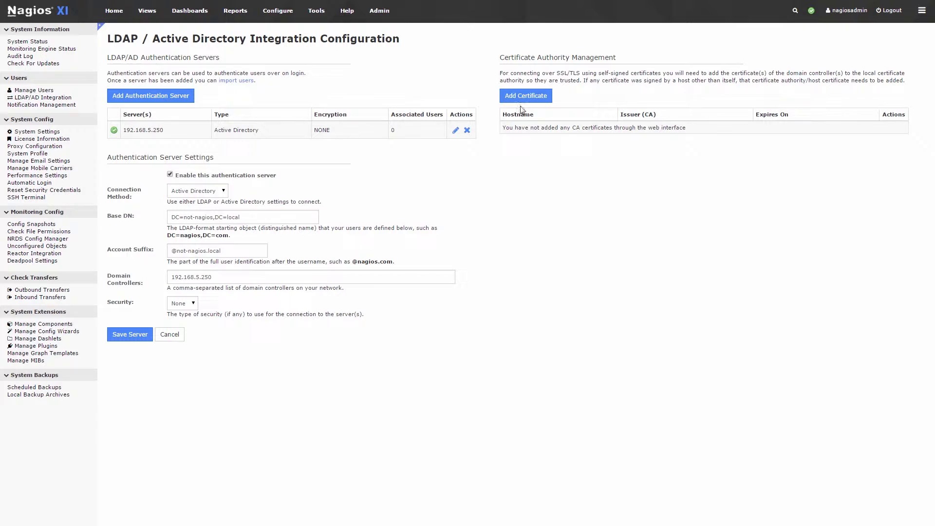
left_click(525, 95)
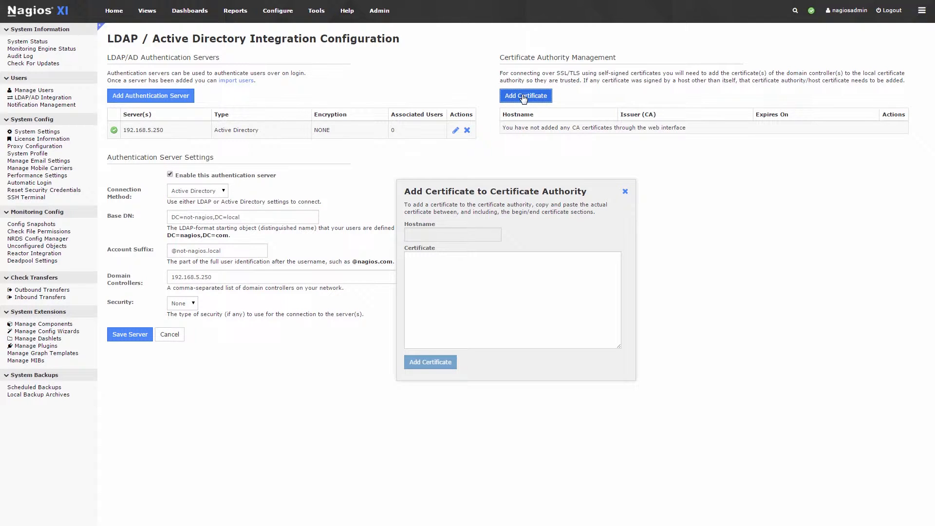
mouse_move(461, 293)
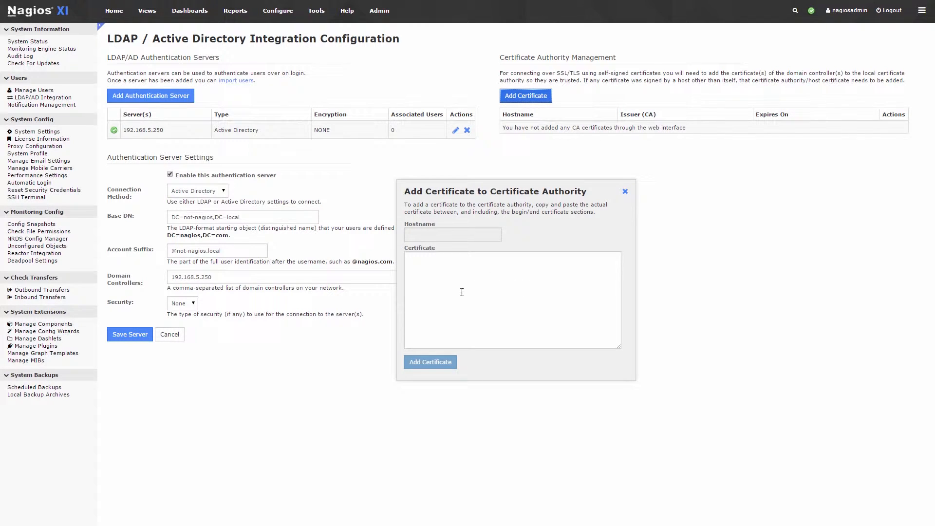
mouse_move(442, 370)
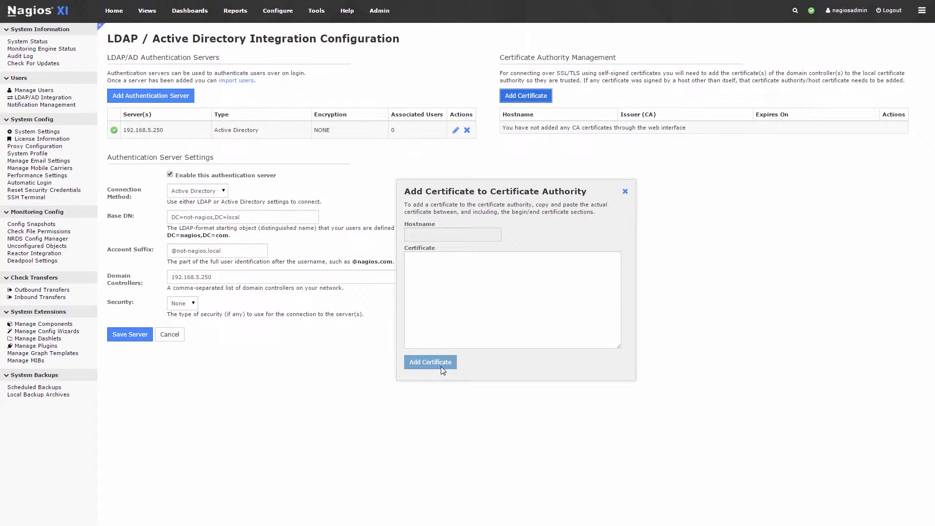
mouse_move(624, 200)
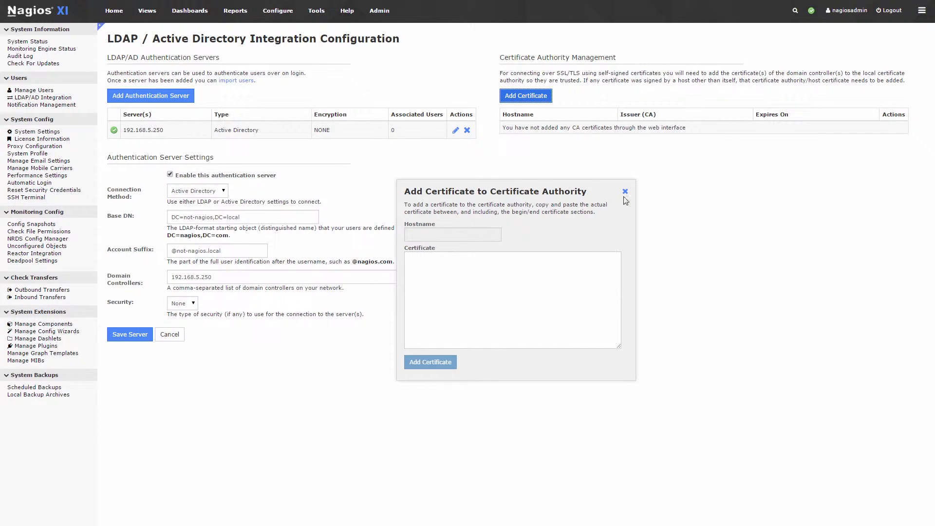
left_click(625, 192)
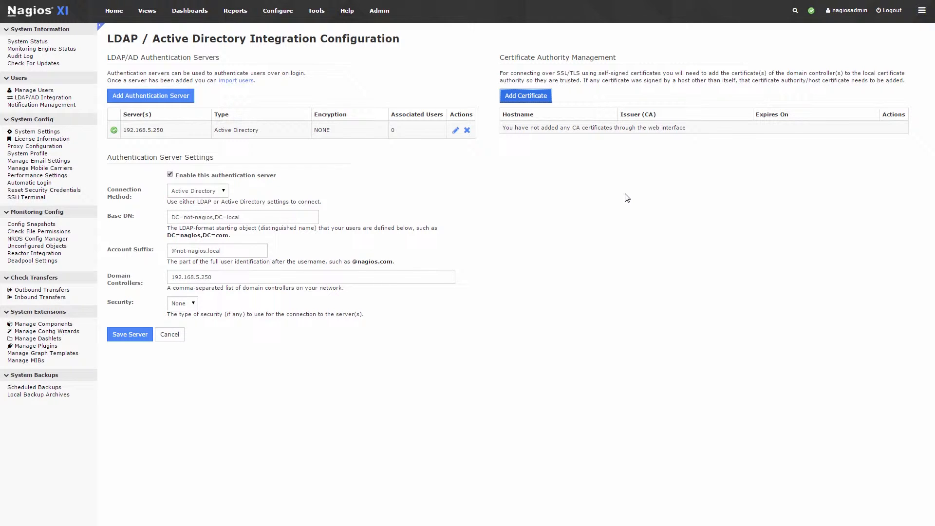
mouse_move(326, 139)
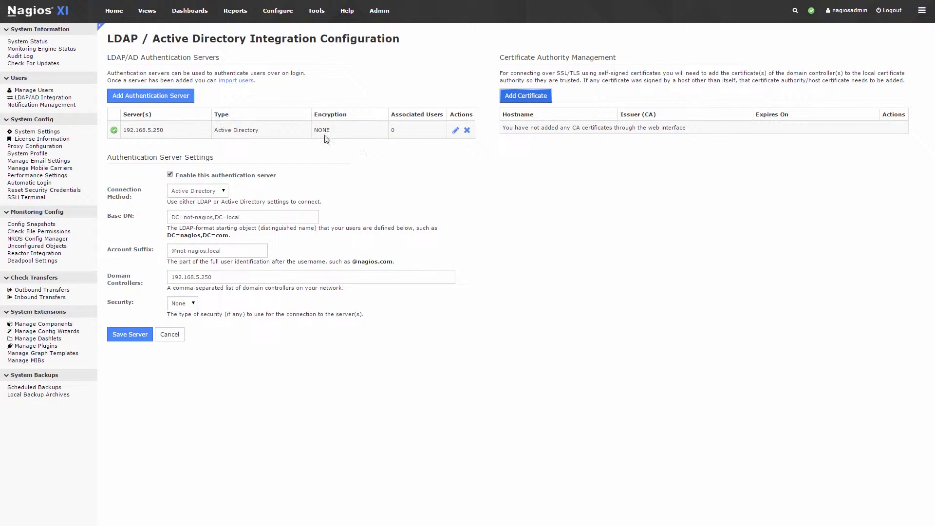
mouse_move(239, 81)
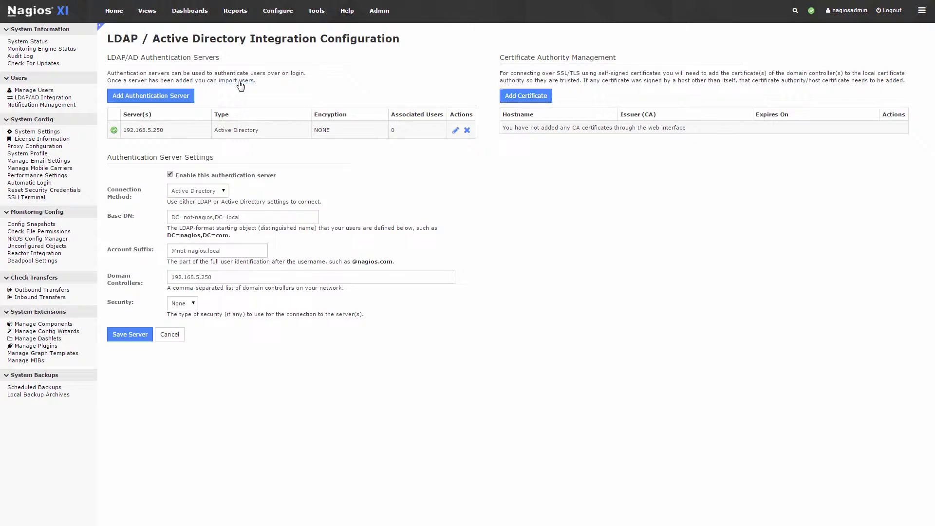
Log in to the 192.168.5.250 Active Directory server as Administrator to start importing users.
left_click(237, 81)
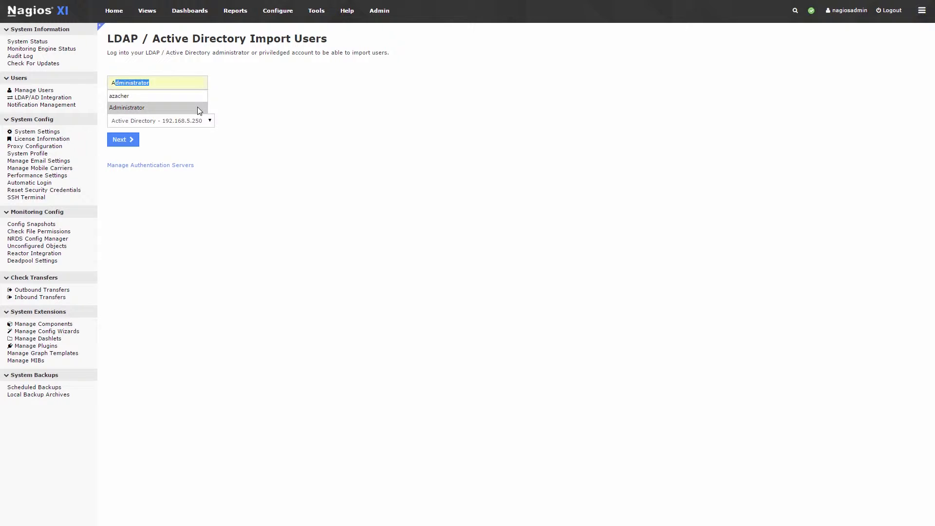
left_click(127, 107)
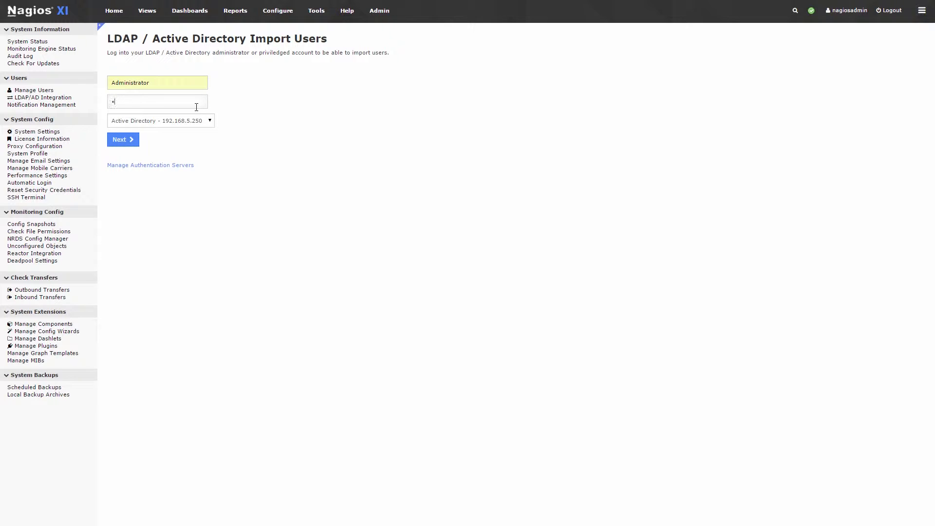
type("password")
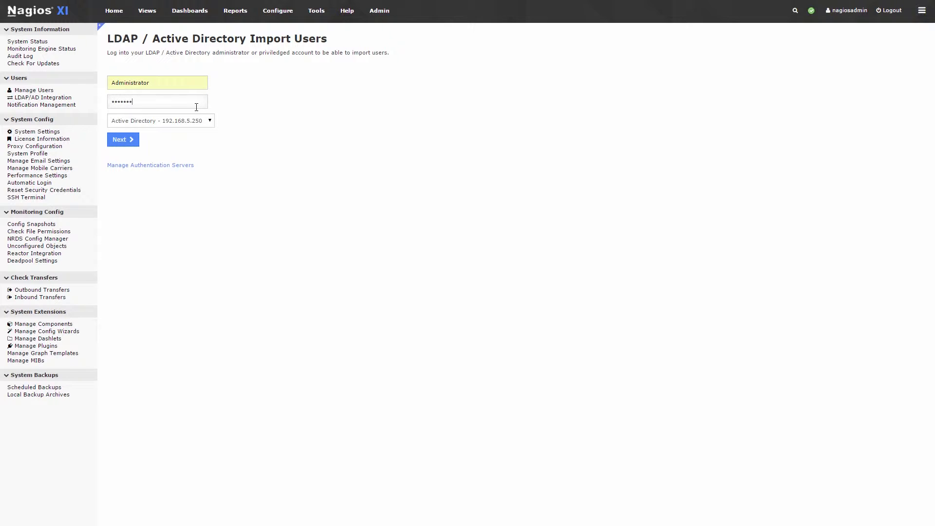
mouse_move(271, 132)
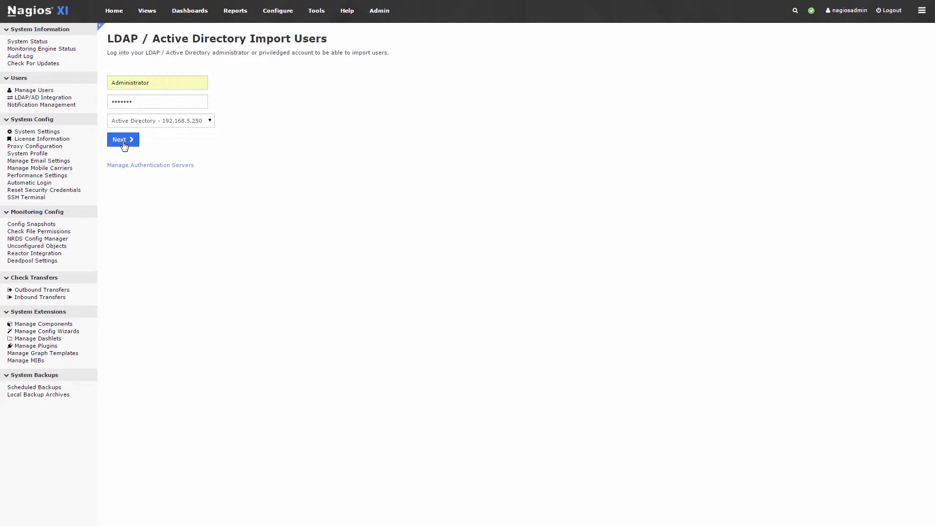
left_click(123, 139)
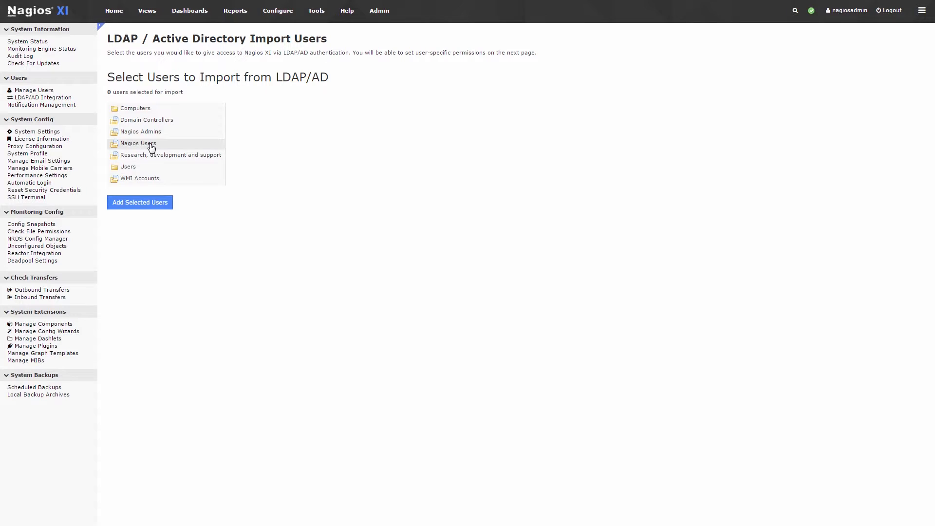
left_click(138, 144)
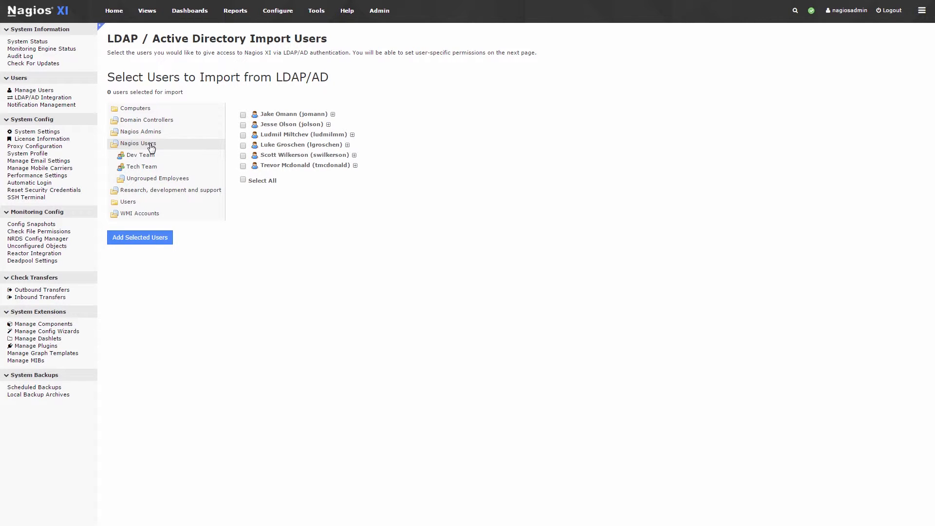
left_click(243, 125)
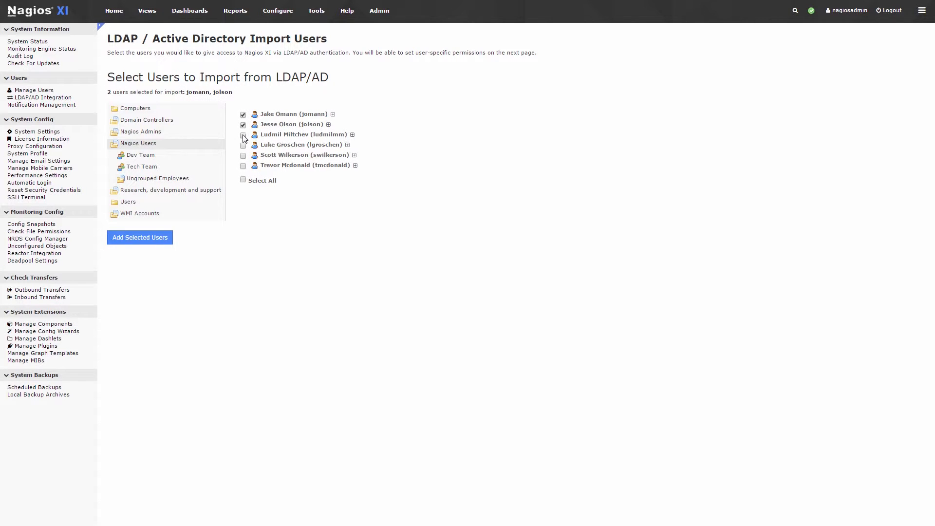
left_click(243, 135)
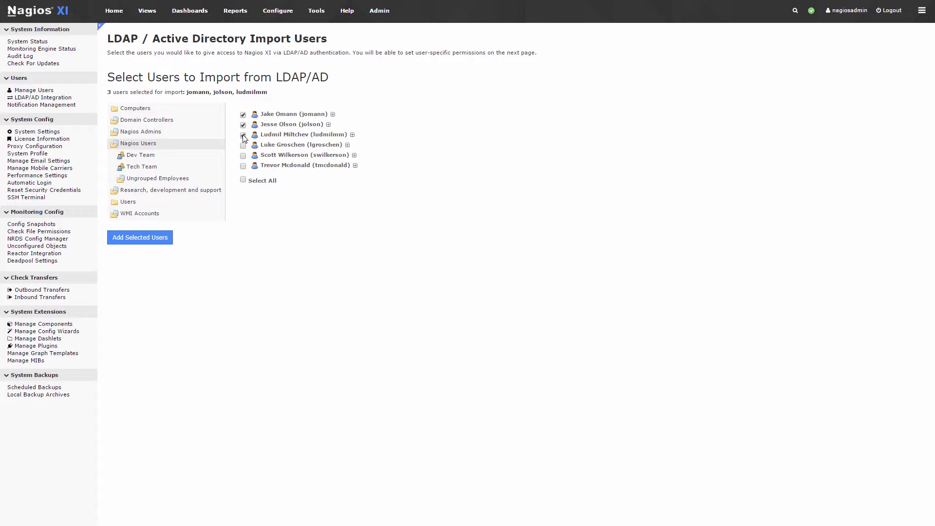
left_click(242, 136)
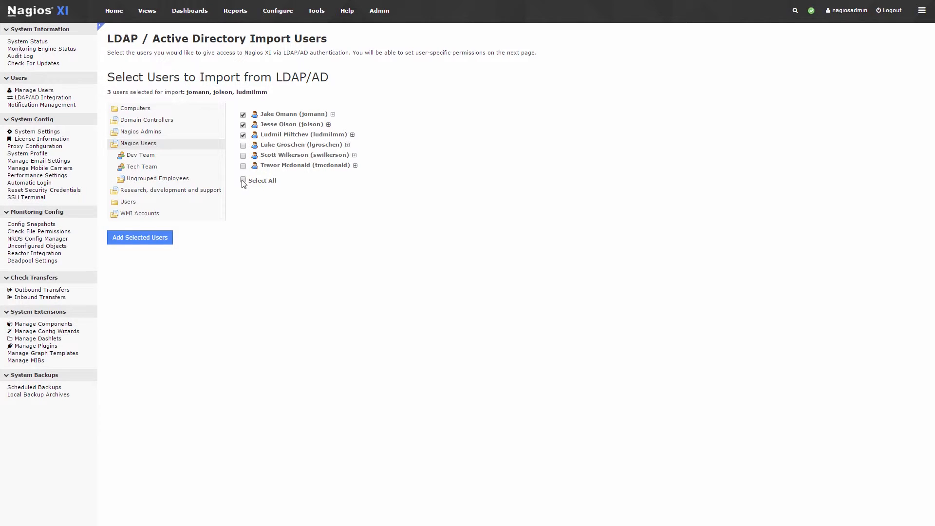
left_click(243, 181)
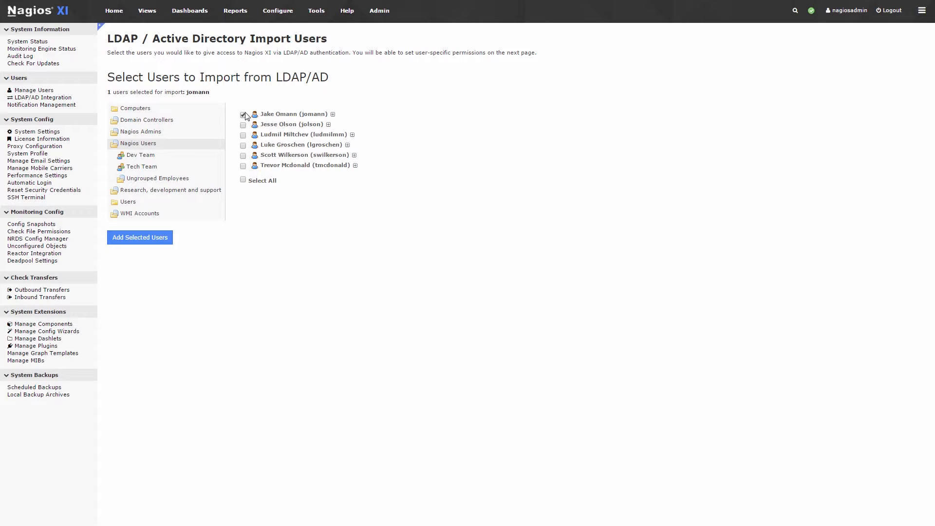
mouse_move(140, 237)
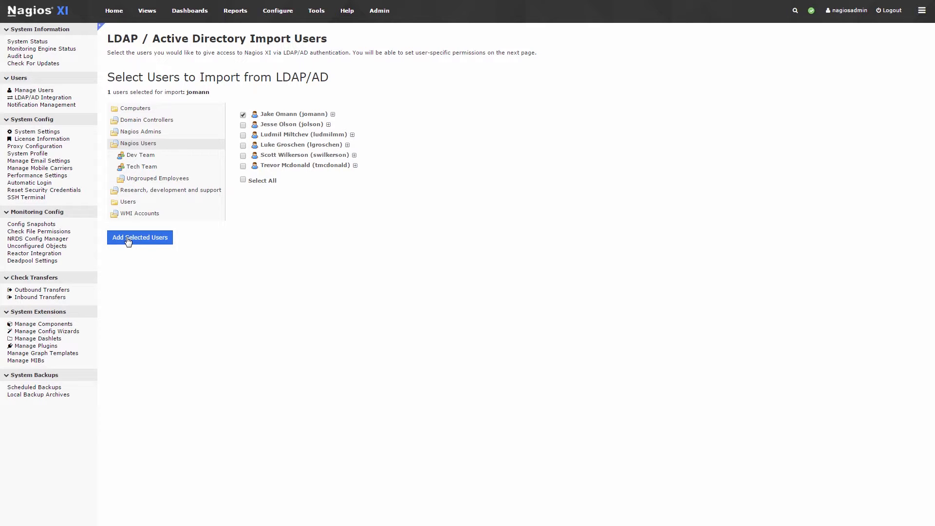
left_click(140, 237)
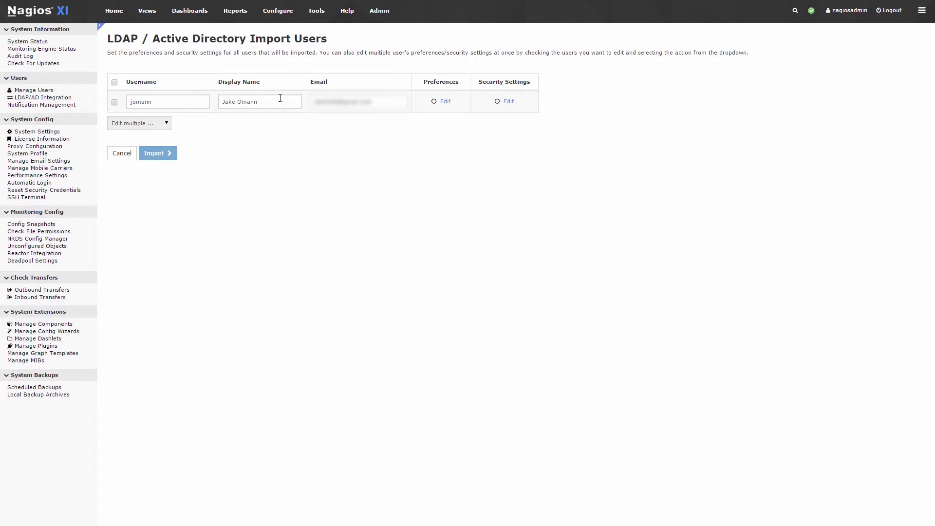
mouse_move(452, 82)
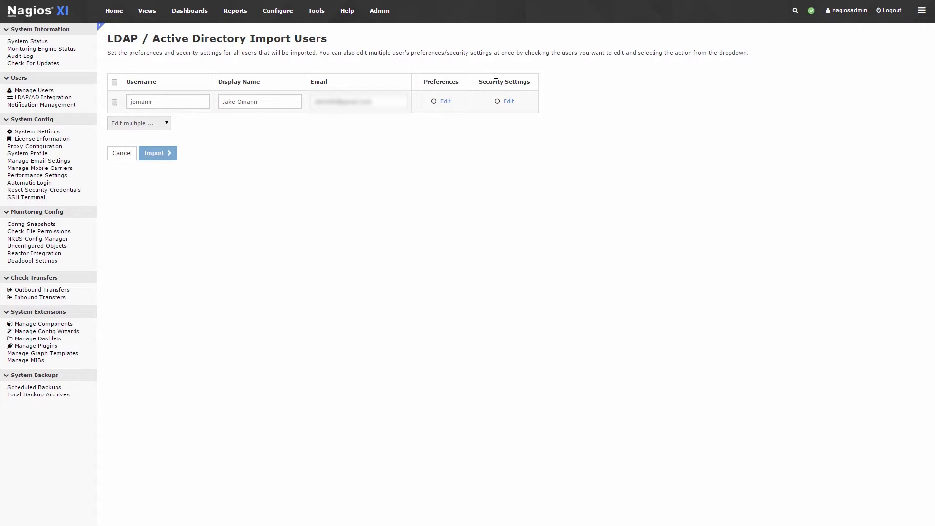
mouse_move(471, 72)
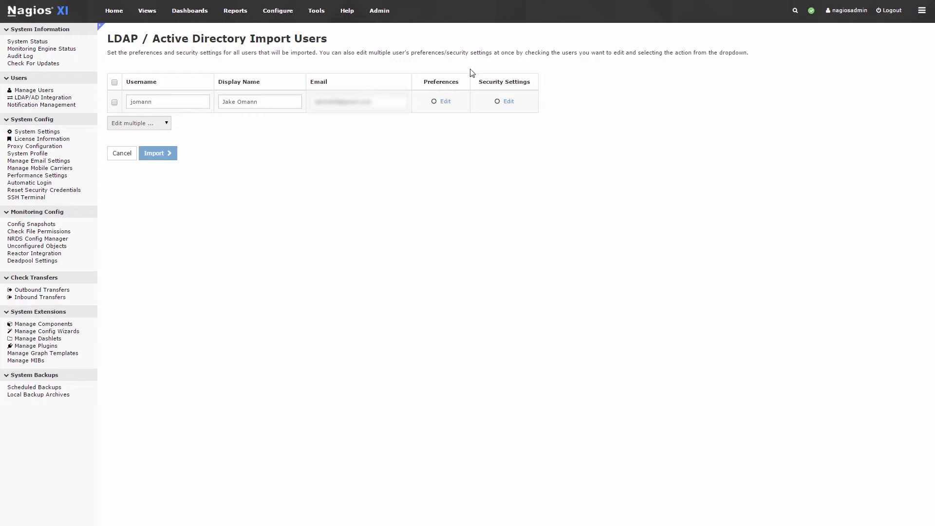
mouse_move(507, 81)
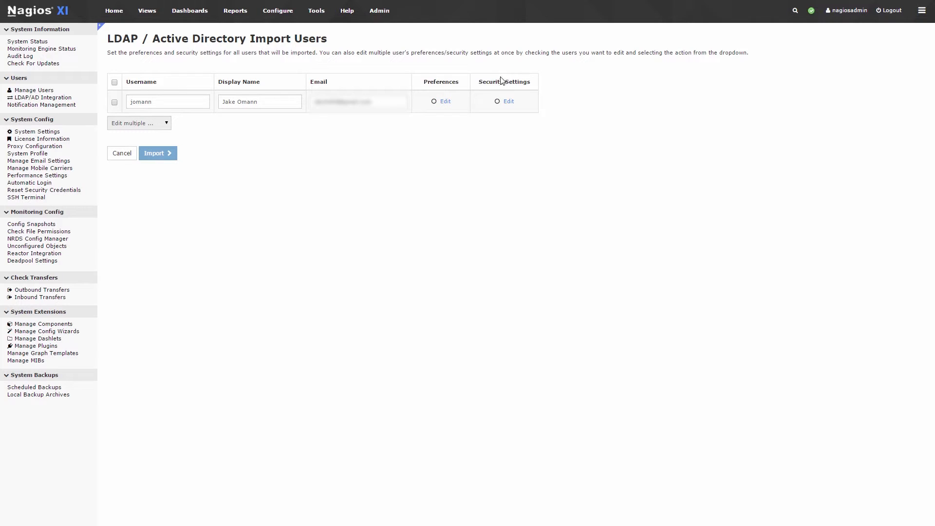
left_click(114, 81)
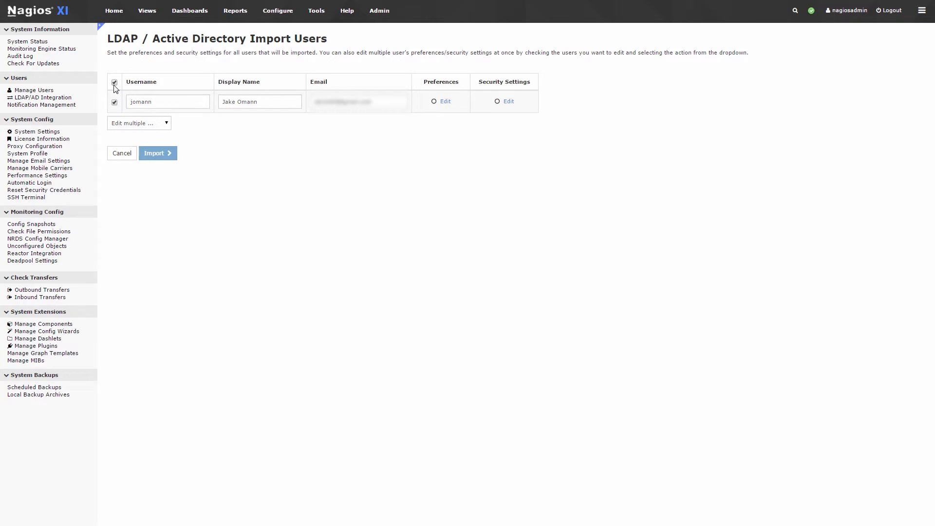
left_click(138, 123)
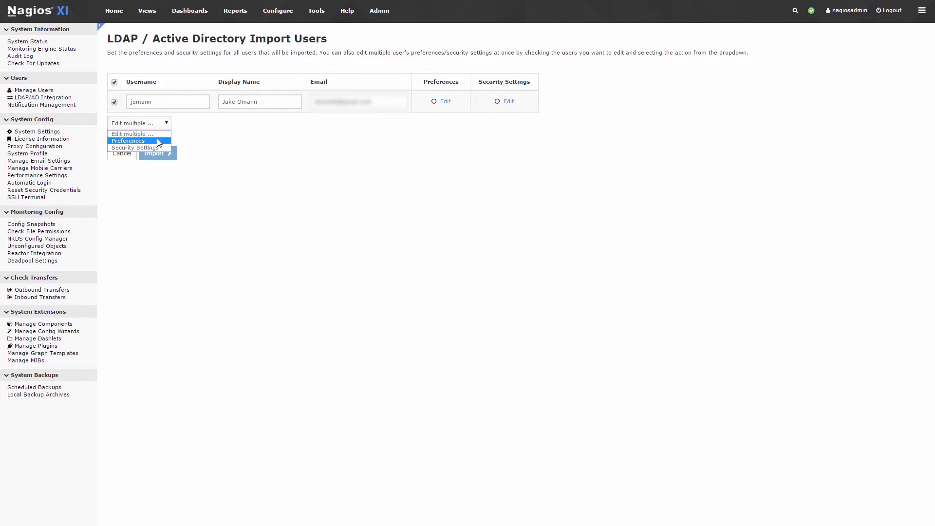
left_click(128, 141)
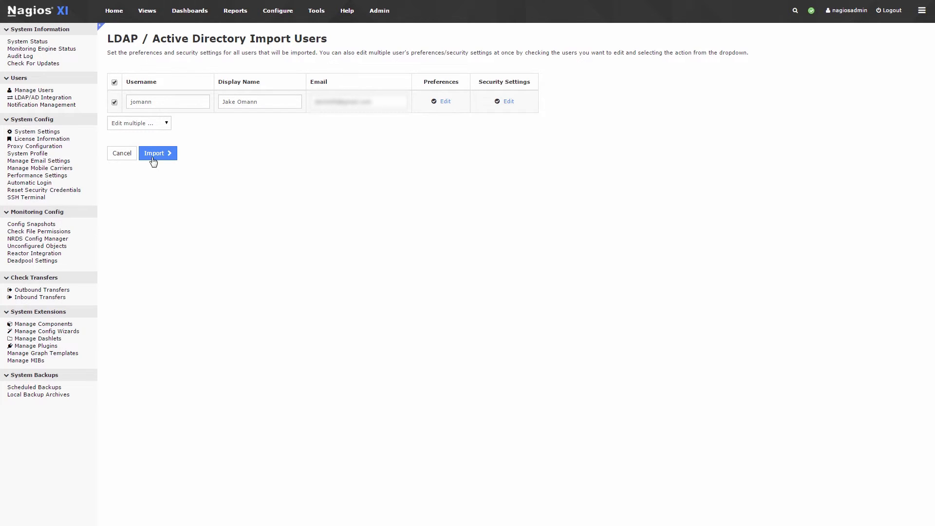
left_click(157, 153)
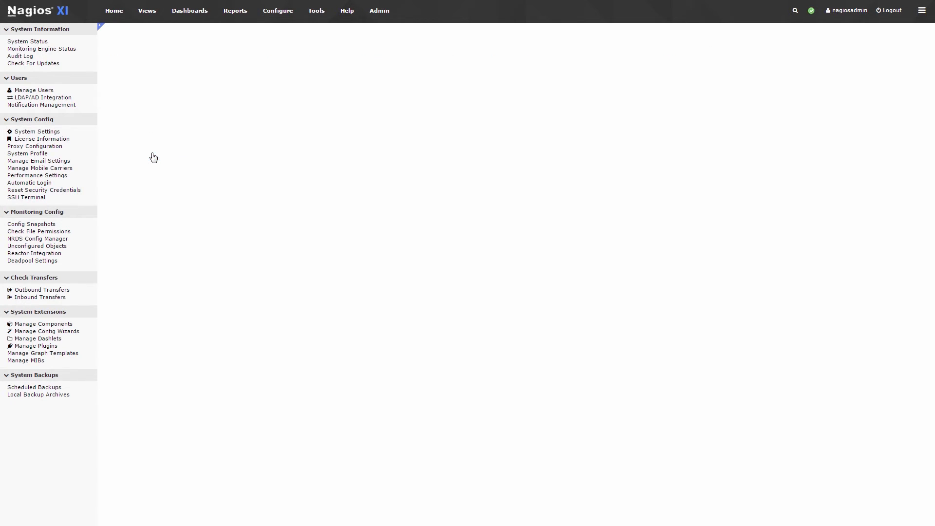
left_click(40, 97)
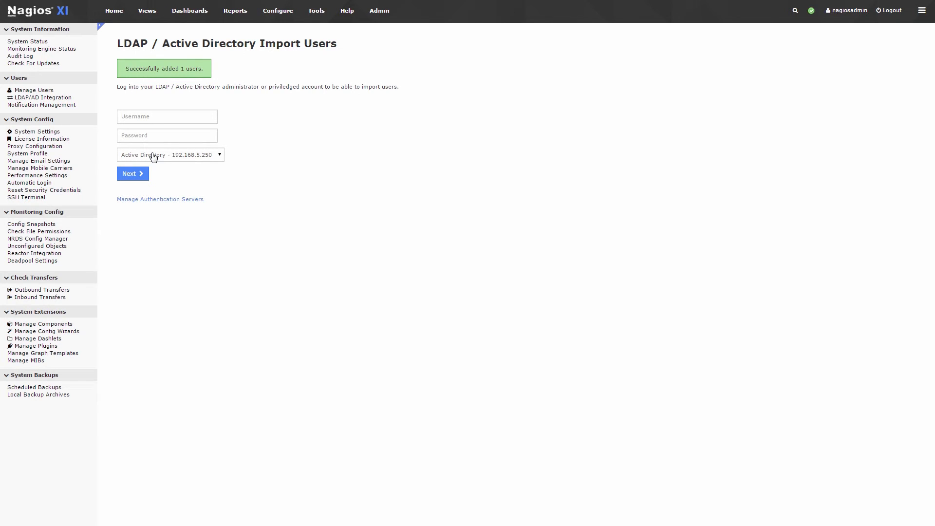
mouse_move(84, 88)
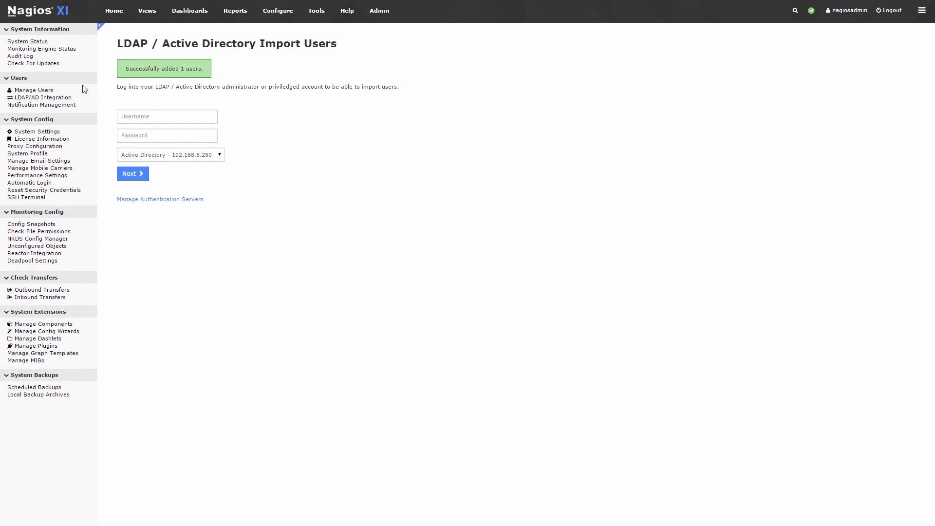
left_click(33, 90)
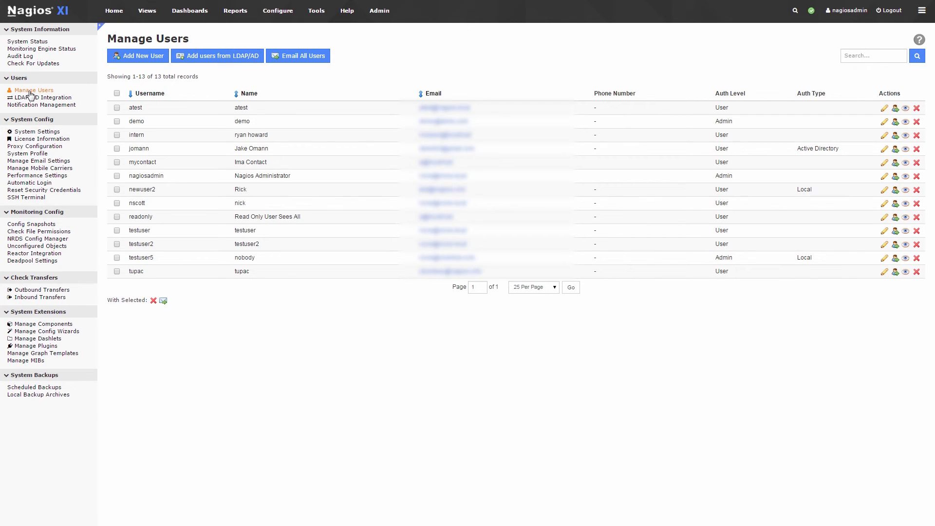
mouse_move(187, 114)
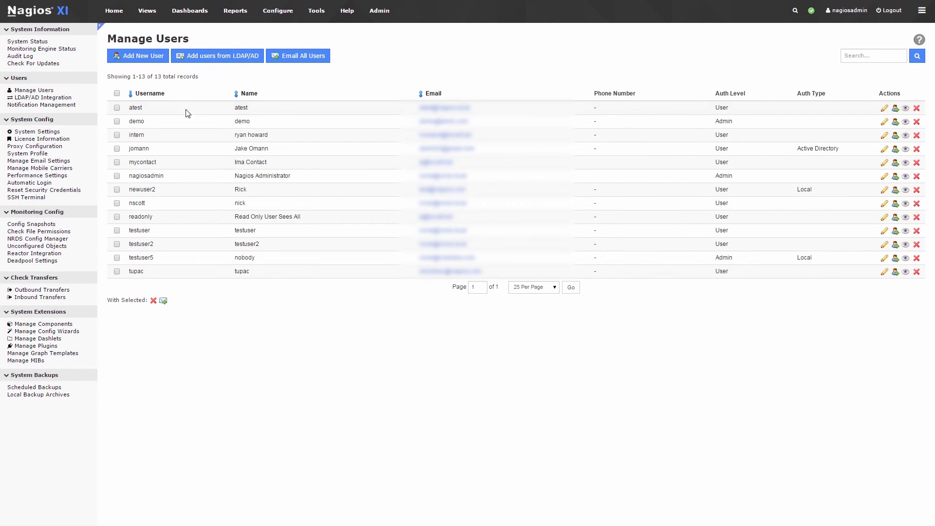
mouse_move(726, 148)
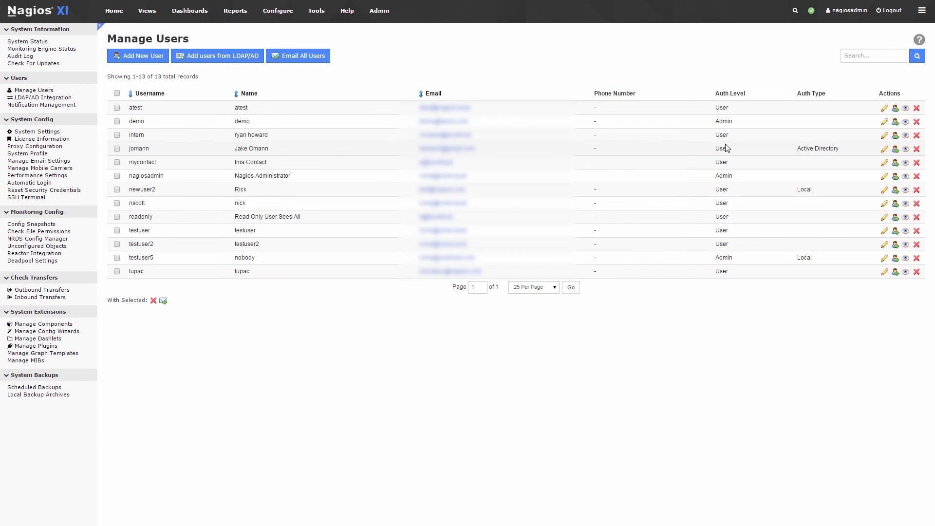
mouse_move(821, 154)
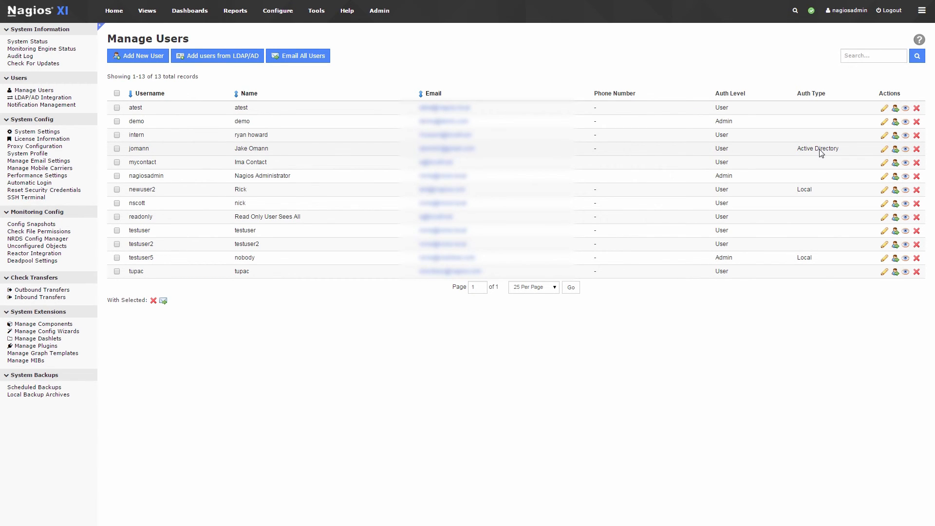
mouse_move(247, 59)
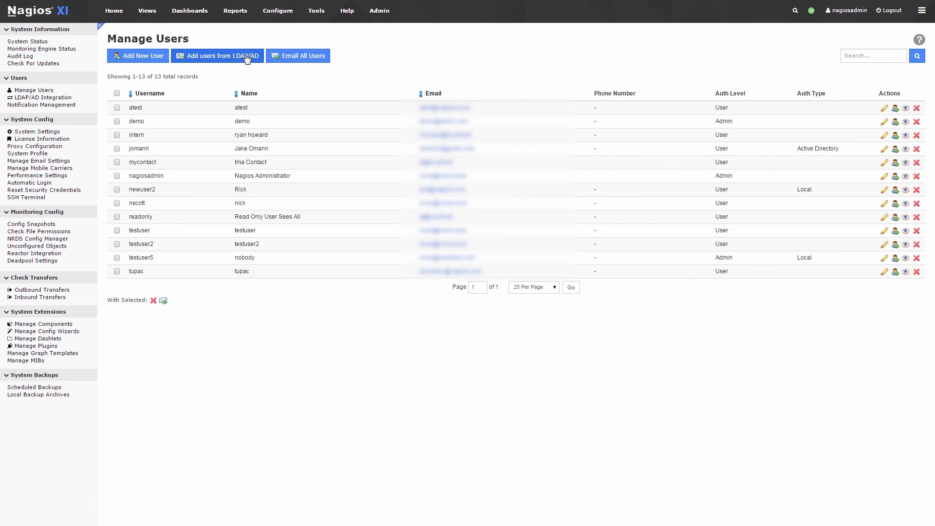